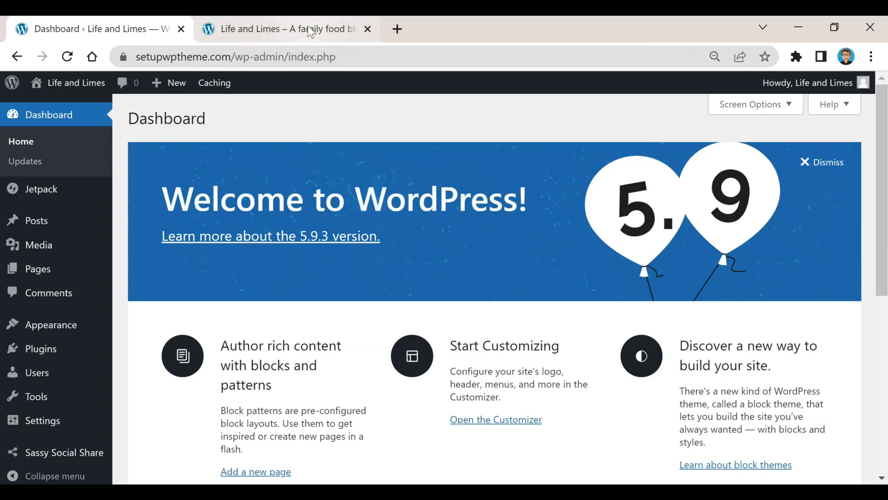
# View the Life and Limes blog's public front page in its browser tab
pyautogui.click(281, 28)
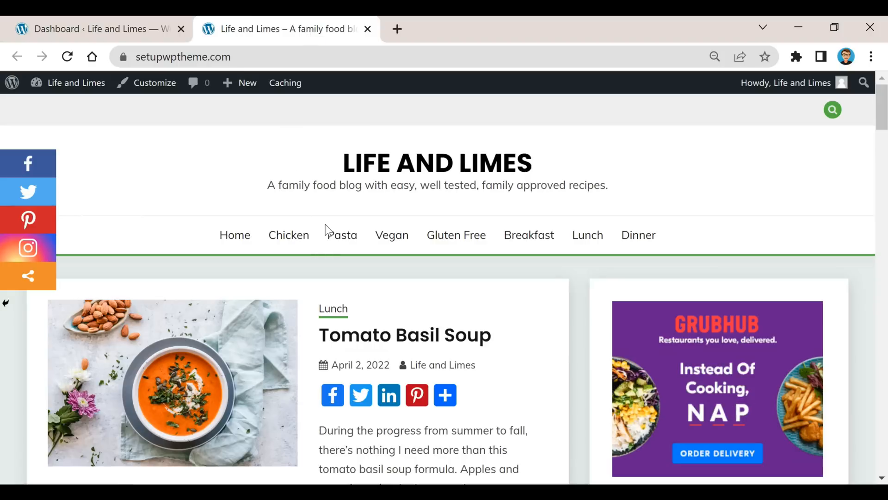
pyautogui.moveTo(334, 368)
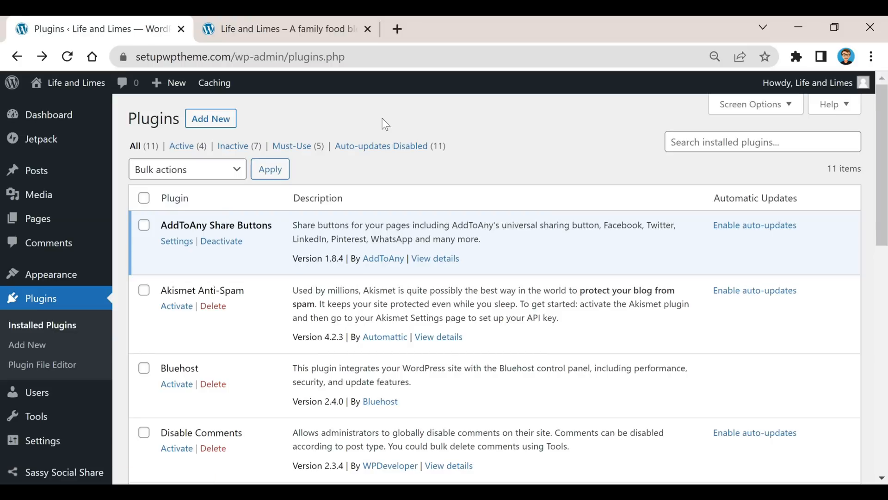
pyautogui.moveTo(362, 122)
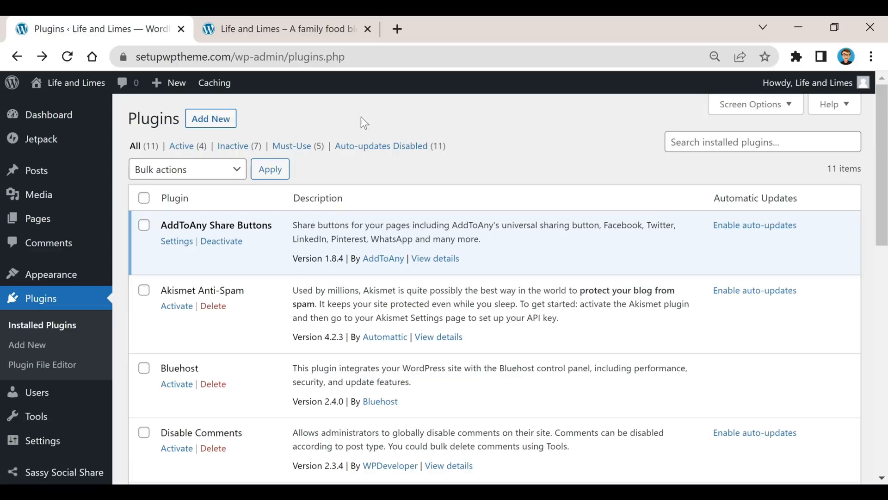
# Go to Add New plugins and search the directory for Hide/Remove Metadata, shown as Active
pyautogui.click(210, 119)
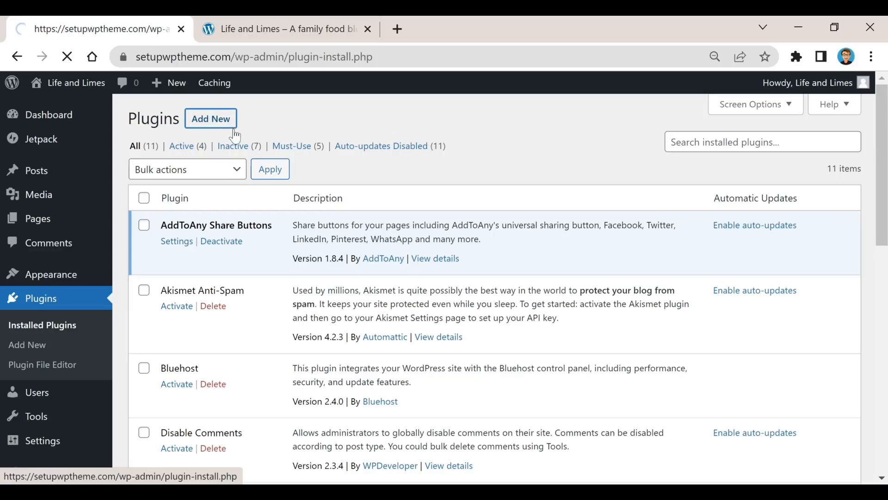
pyautogui.click(211, 118)
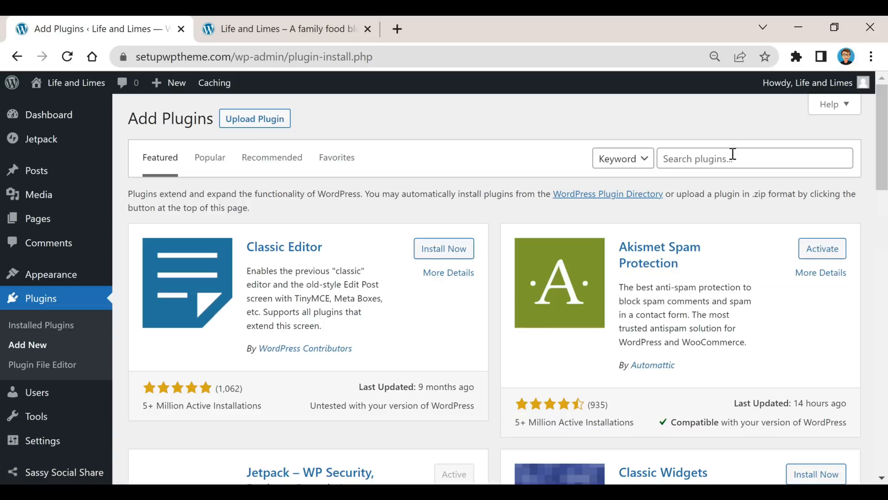
pyautogui.click(753, 159)
pyautogui.write('Hide/Remove Metadata')
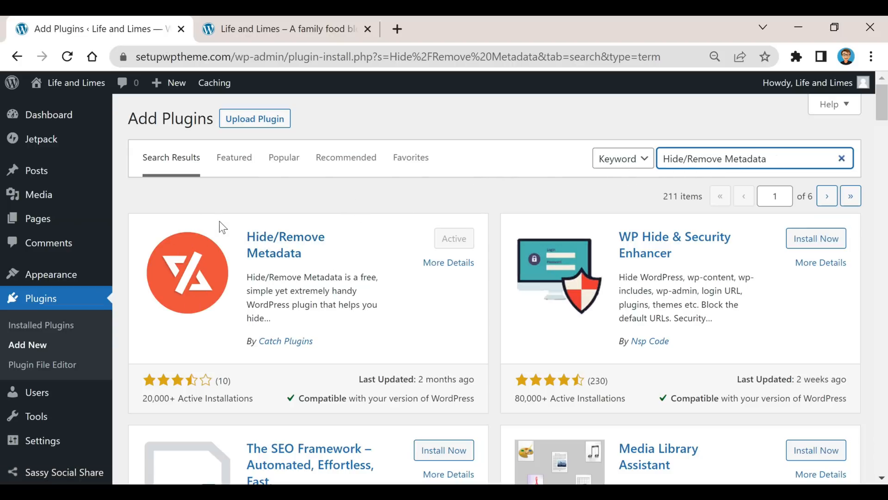
pyautogui.moveTo(815, 238)
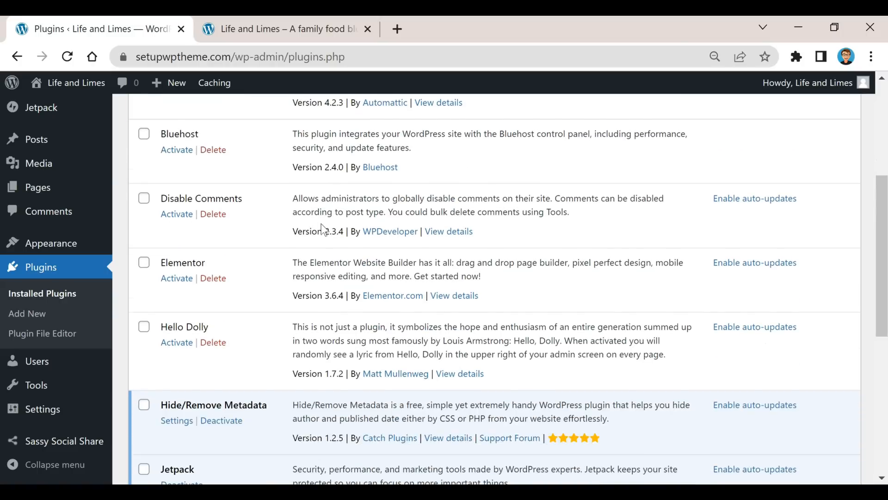
# Reach the Hide/Remove Metadata settings from Installed Plugins, then check the blog front page
pyautogui.scroll(-3)
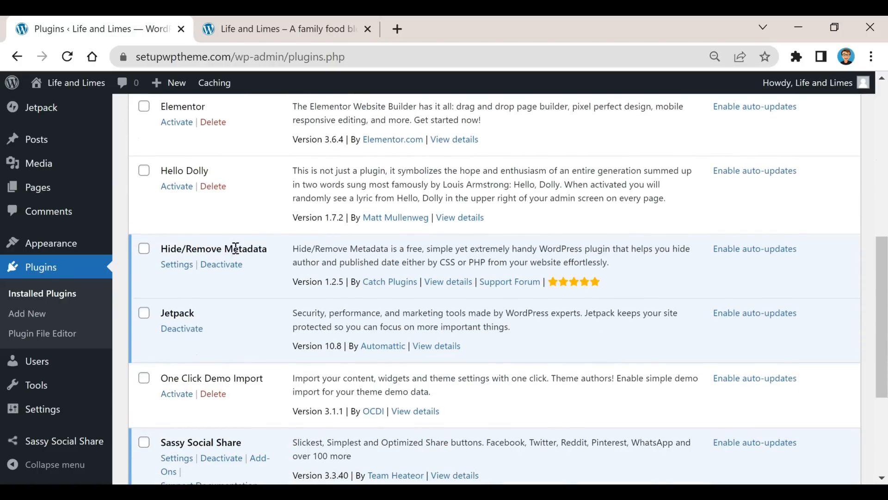
pyautogui.moveTo(176, 264)
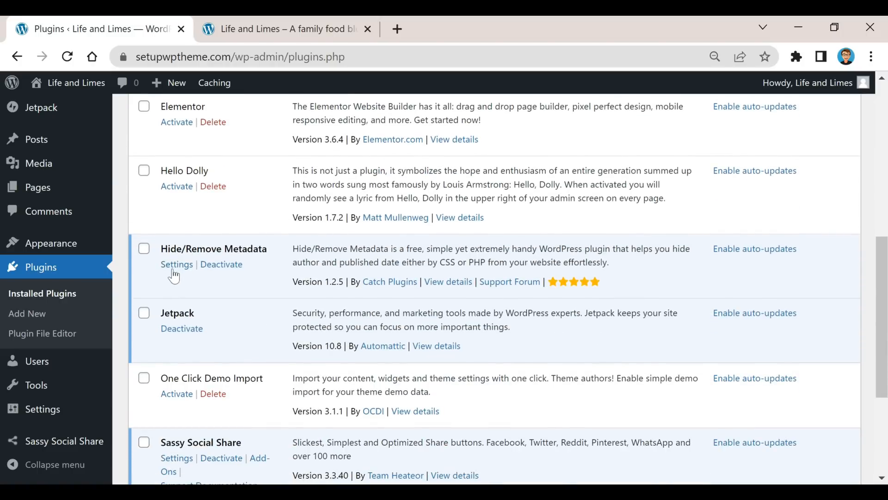
pyautogui.click(176, 264)
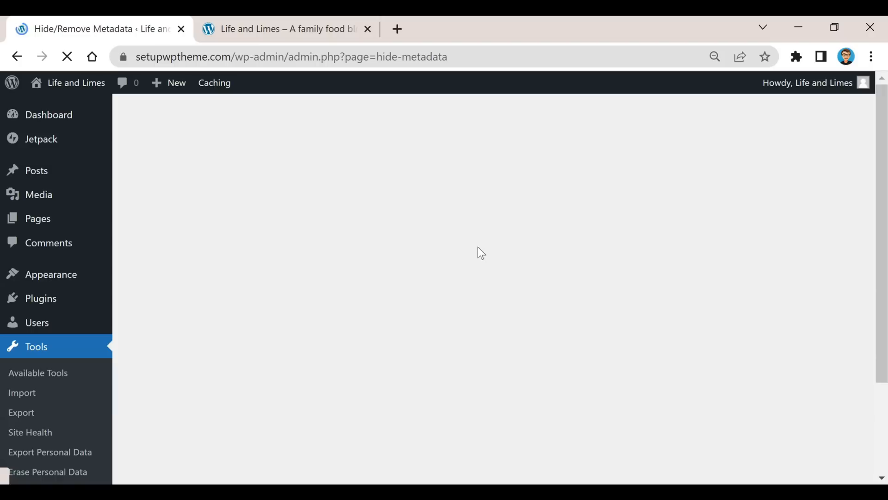
pyautogui.click(286, 29)
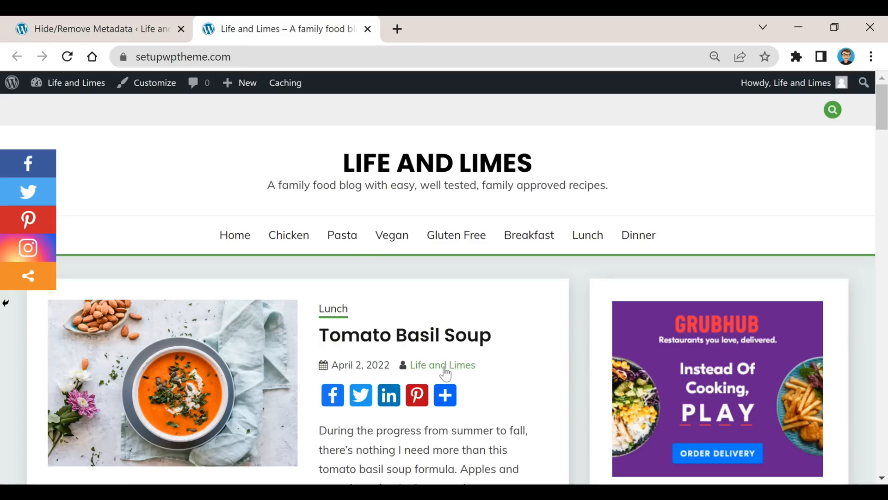
# Enable Hide author and Hide published date in the Hide/Remove Metadata settings
pyautogui.click(96, 28)
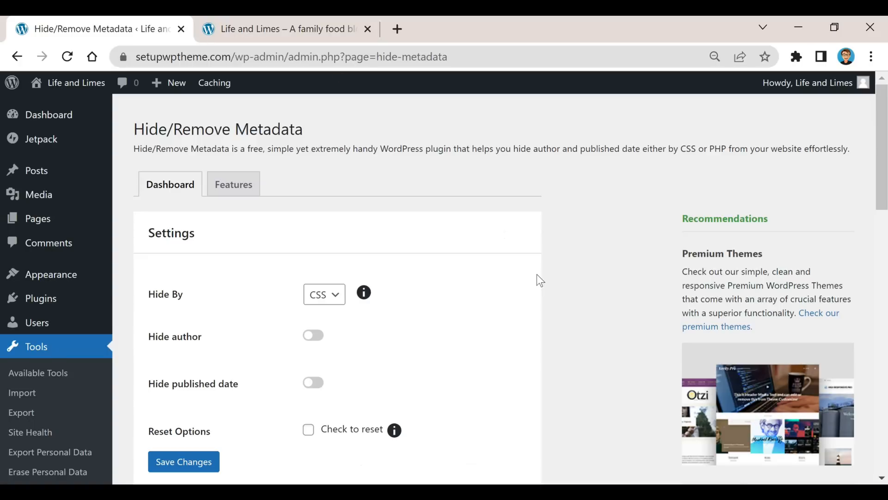
pyautogui.scroll(-3)
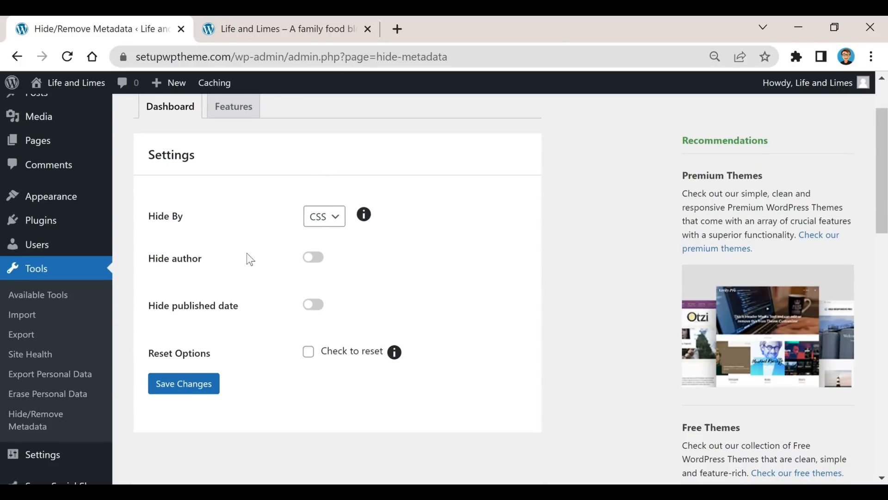
pyautogui.click(313, 256)
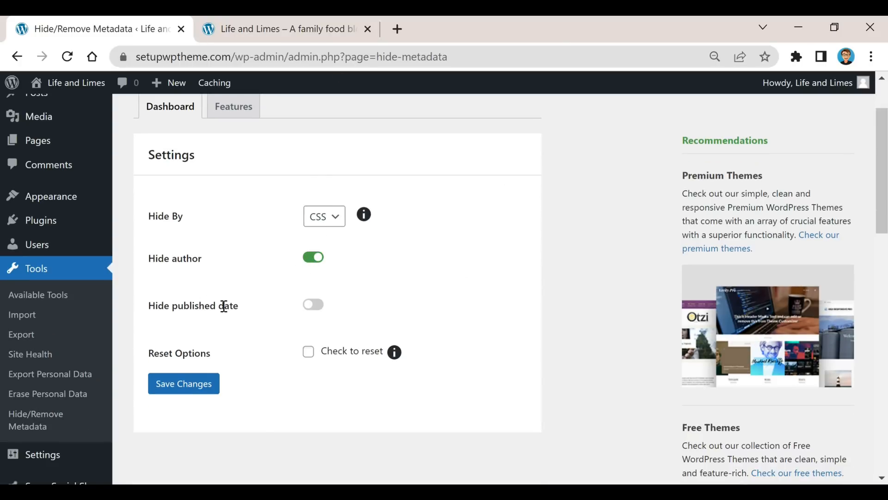
pyautogui.click(313, 305)
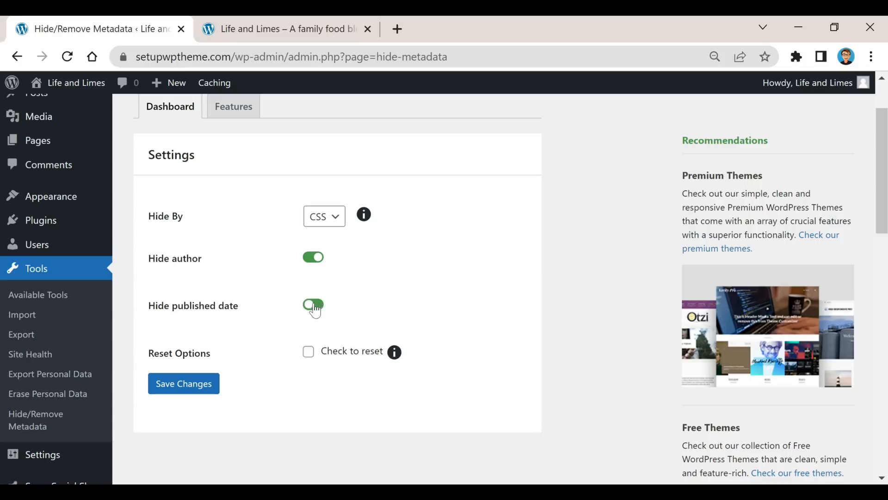
pyautogui.click(312, 305)
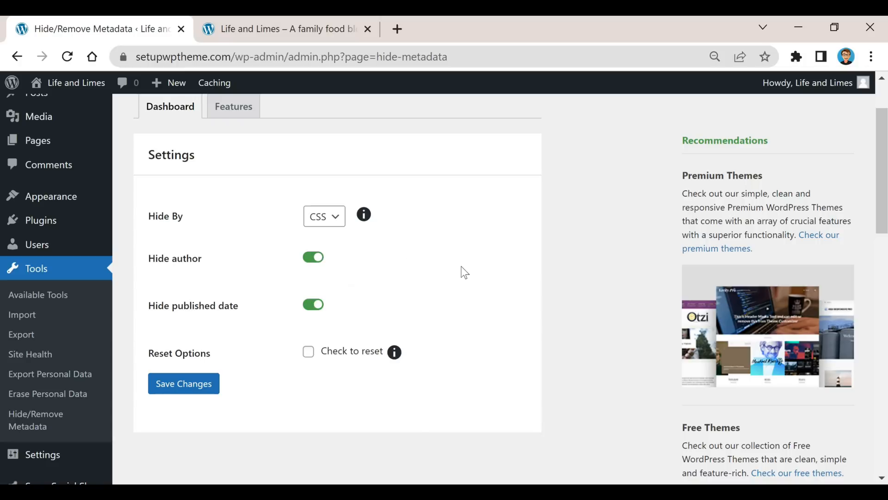
# Save the metadata hiding options and return to the blog front page to check
pyautogui.click(184, 383)
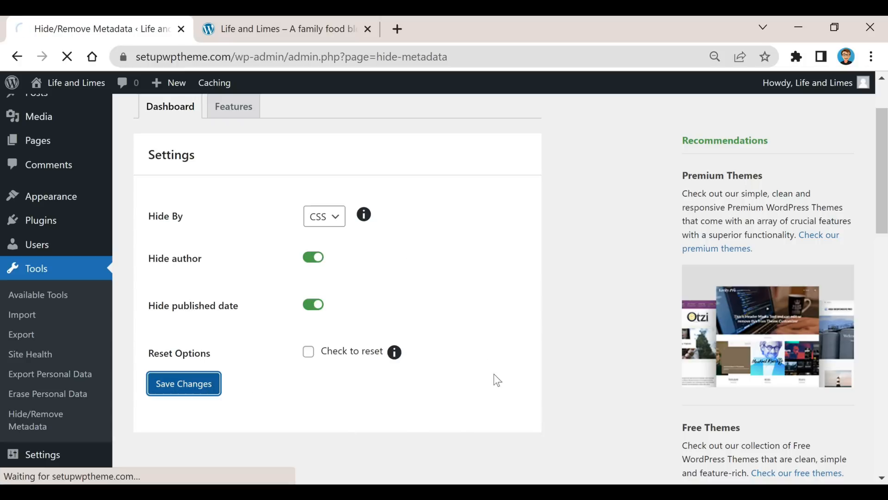
pyautogui.click(183, 383)
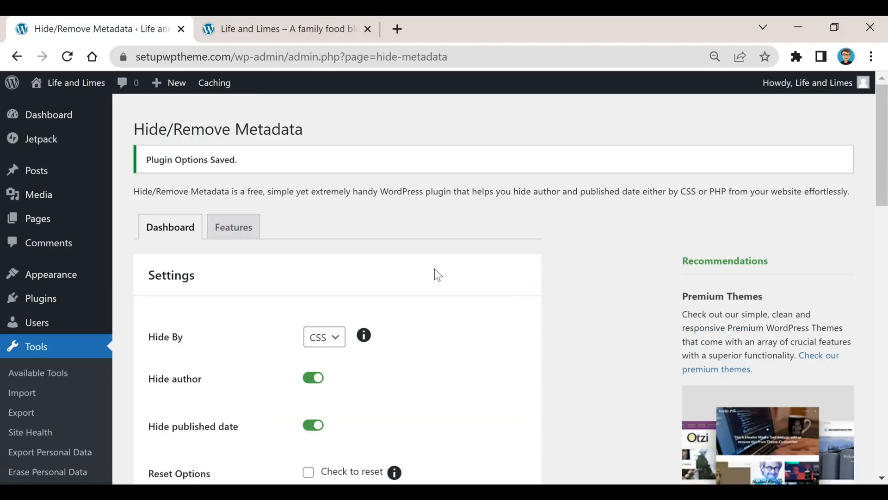
pyautogui.click(277, 29)
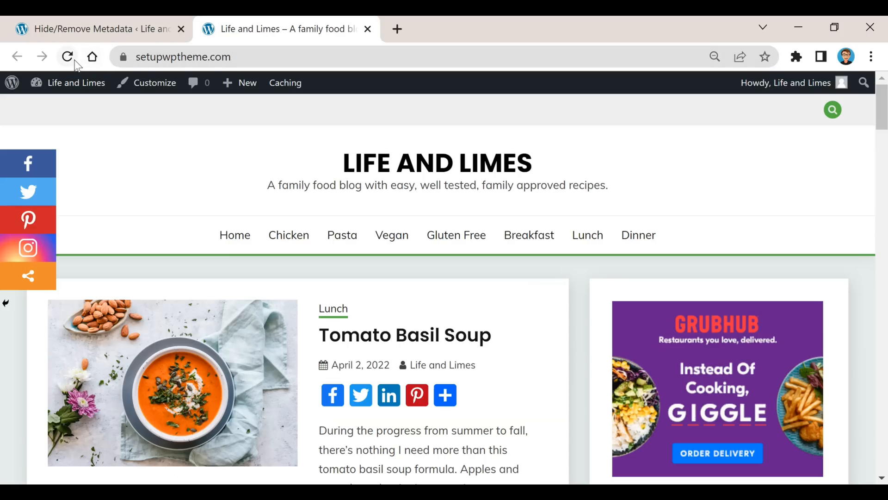